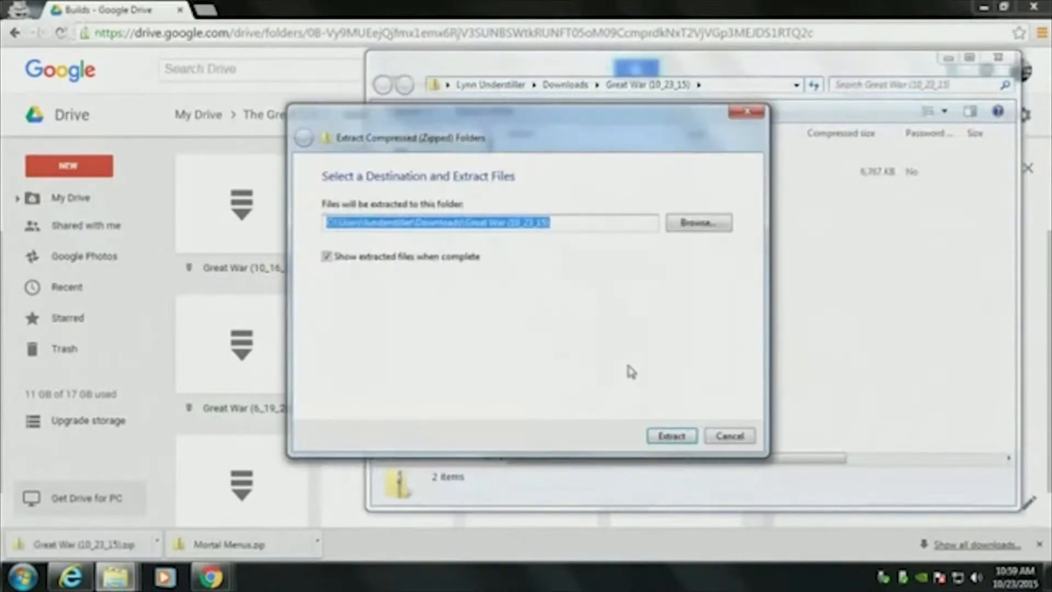
Extract the Great War (10_23_15) zip into the Downloads folder.
left_click(670, 435)
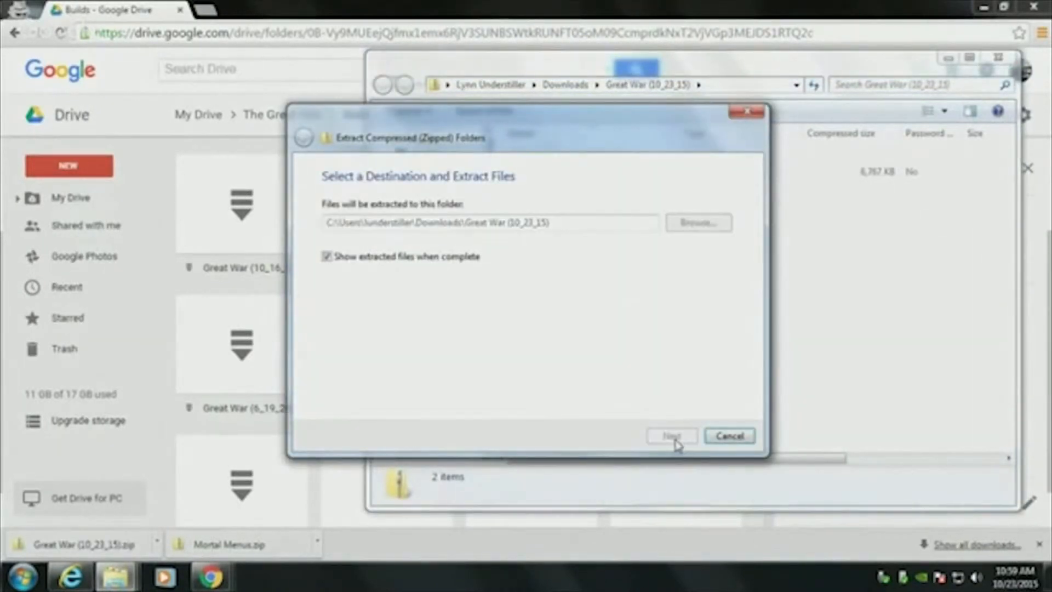
left_click(670, 436)
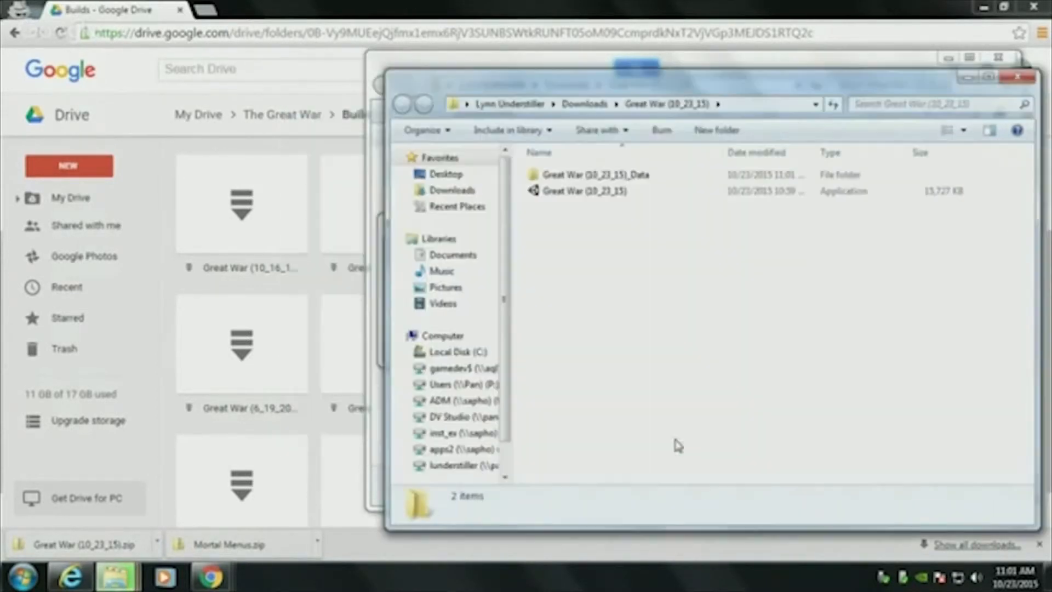
Launch the extracted Great War game at 1366 x 768 resolution.
double_click(585, 191)
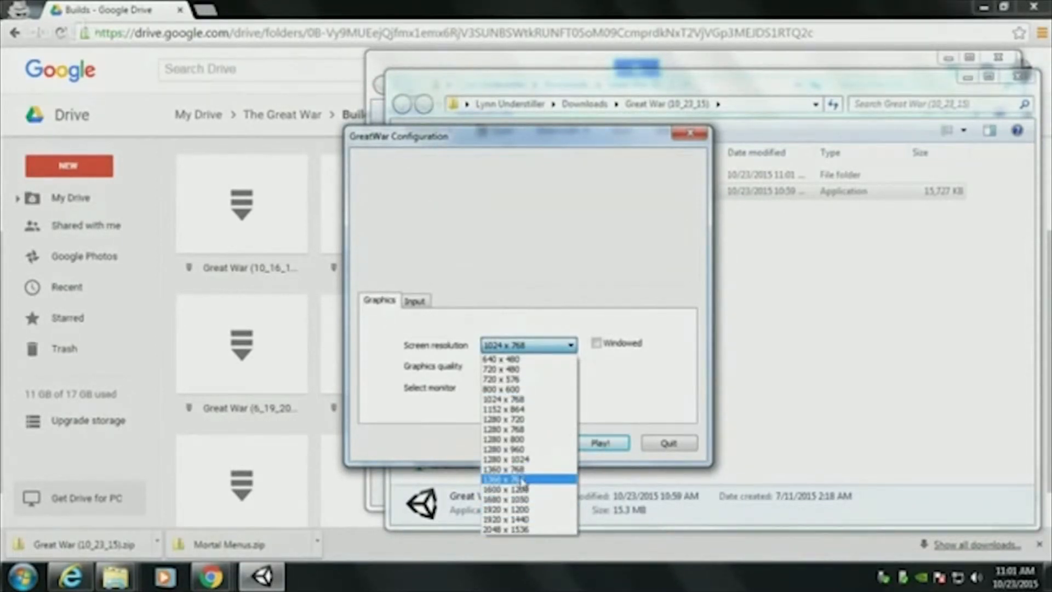
left_click(515, 478)
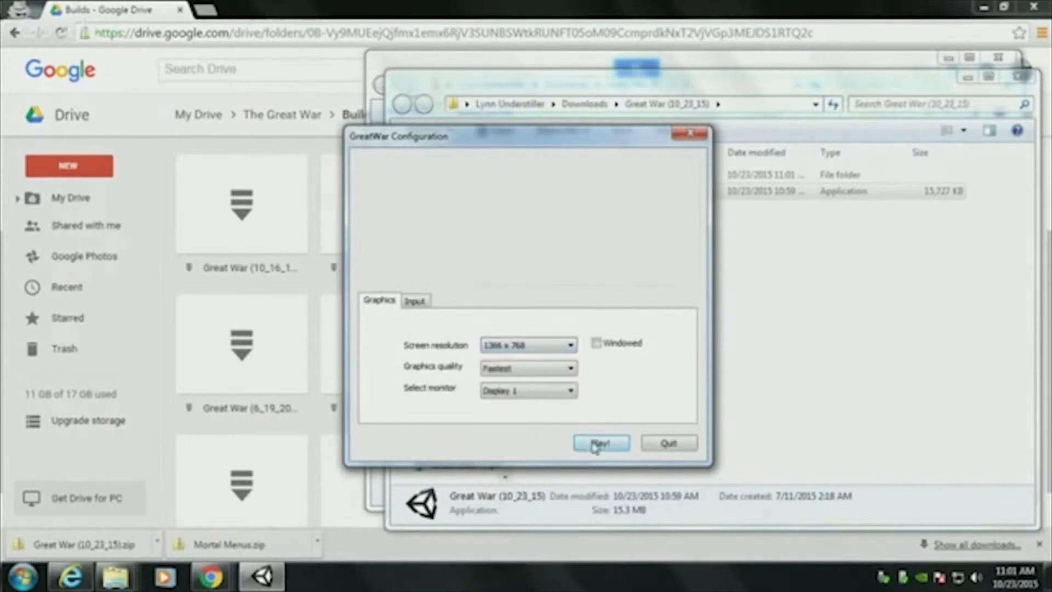
left_click(600, 442)
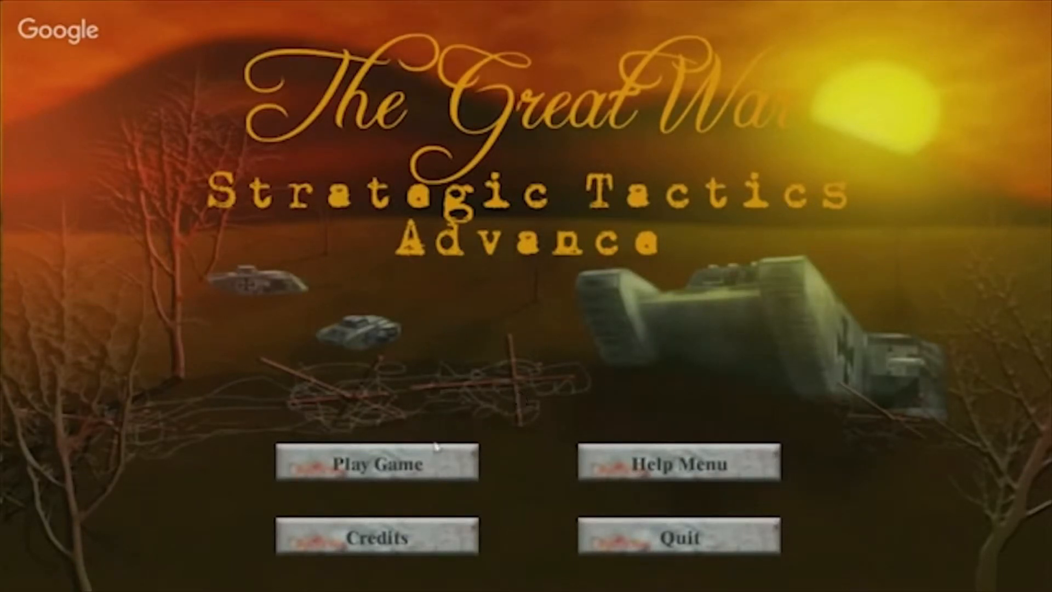
Start a new game to open the Passchendaele, October 1917 mission briefing.
left_click(376, 463)
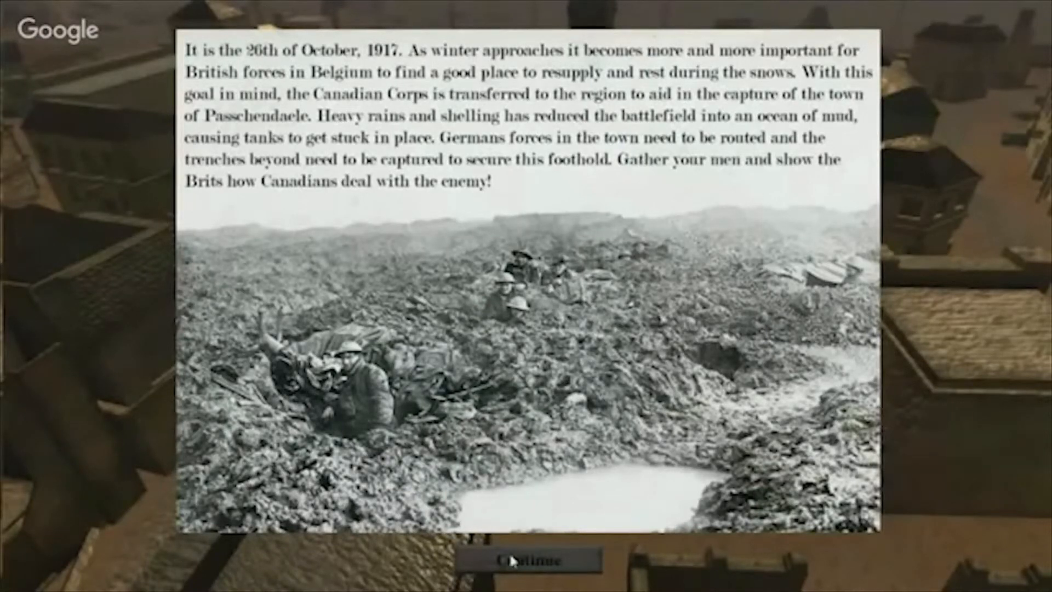
Dismiss the Passchendaele briefing and enter the muddy trench battlefield.
left_click(525, 559)
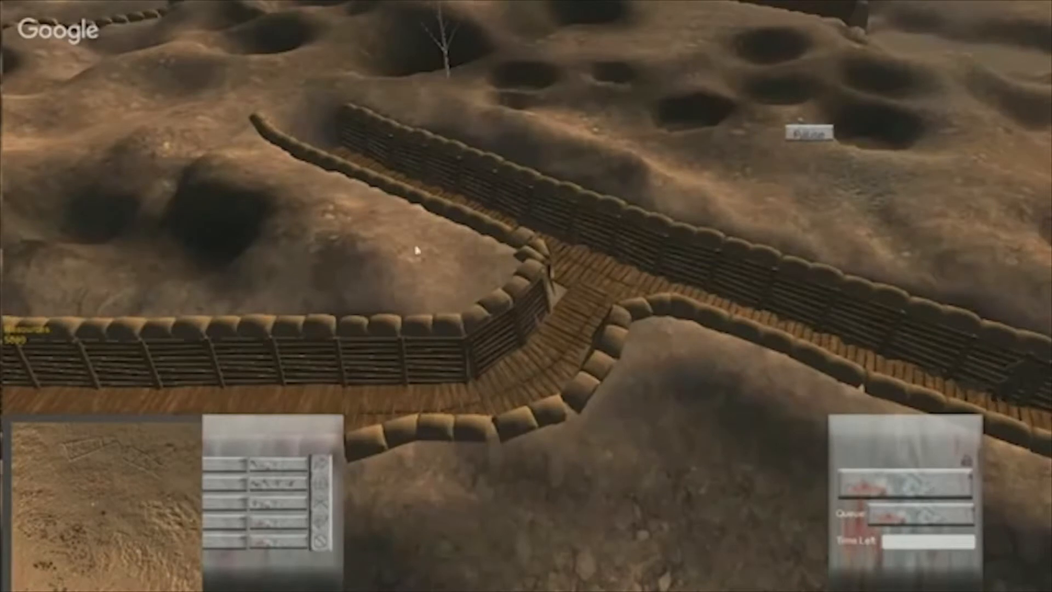
mouse_move(800, 152)
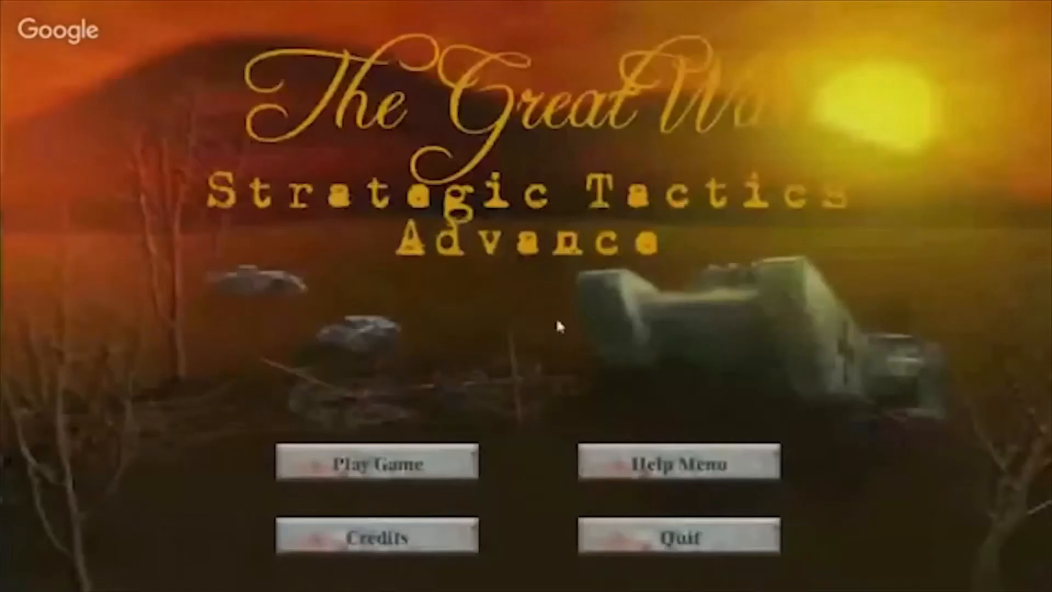
Start another game to show the wider trench battlefield with soldiers engaged.
left_click(374, 463)
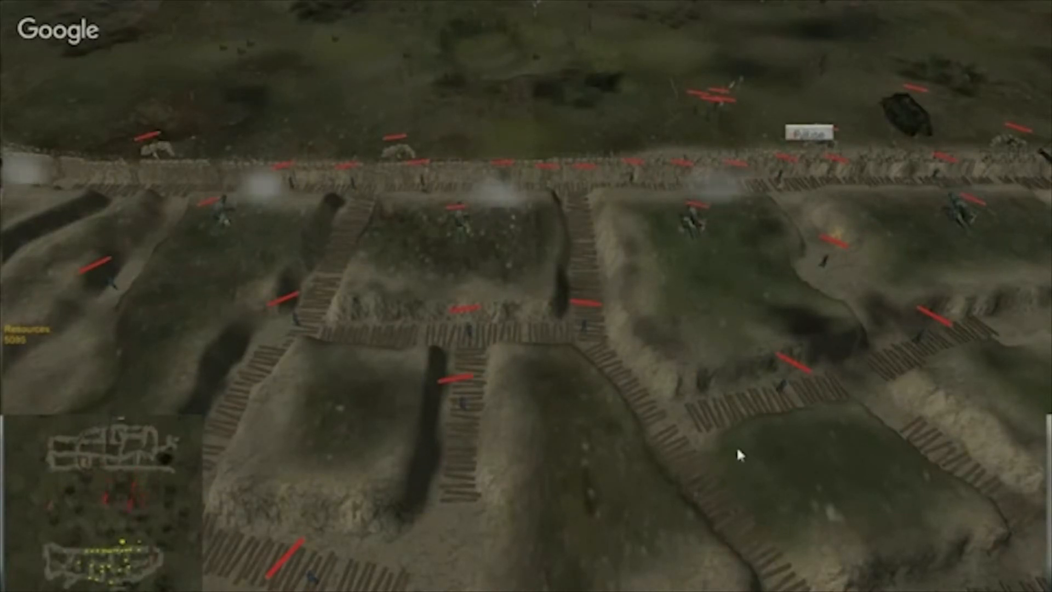
mouse_move(785, 533)
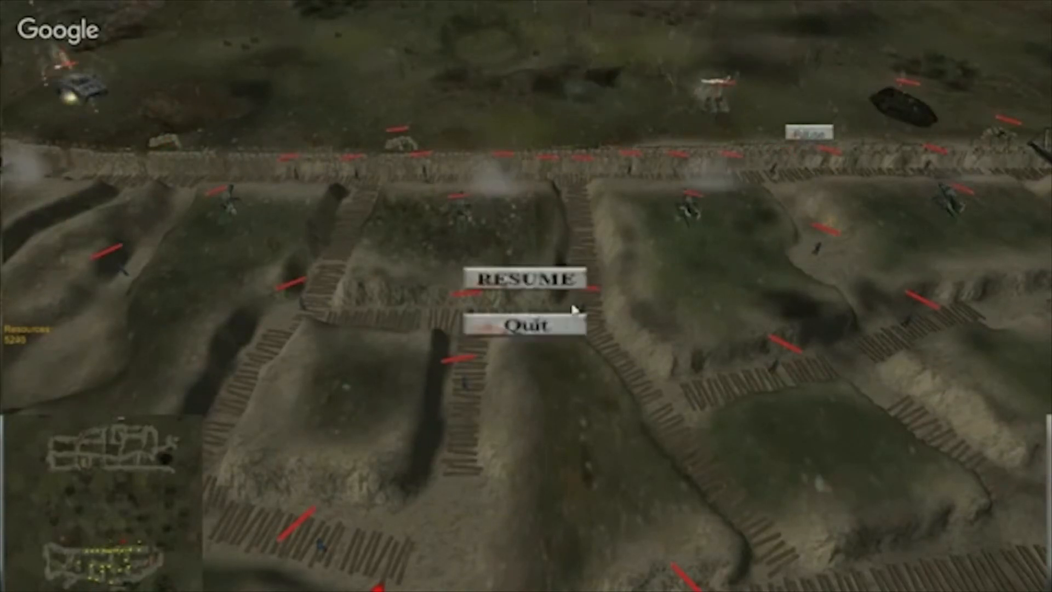
Quit the level and the game, then close the extracted game folder.
left_click(523, 324)
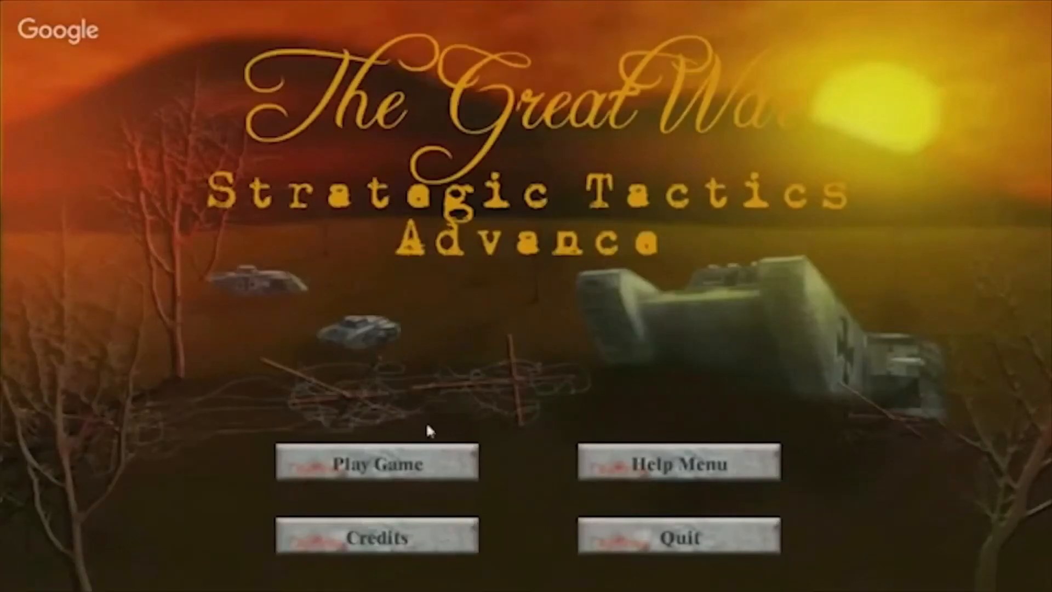
left_click(375, 462)
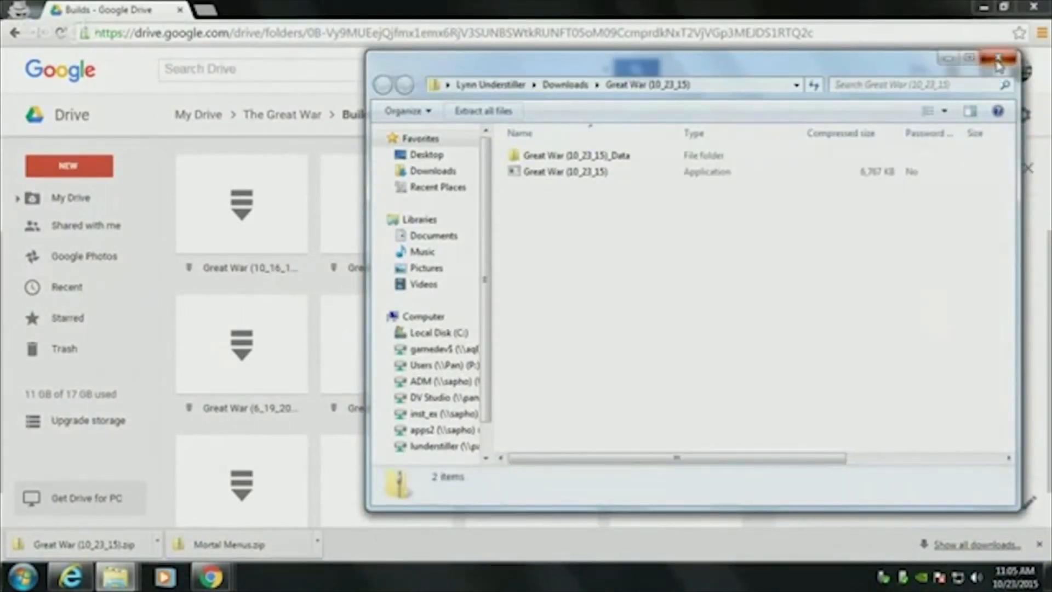
left_click(999, 59)
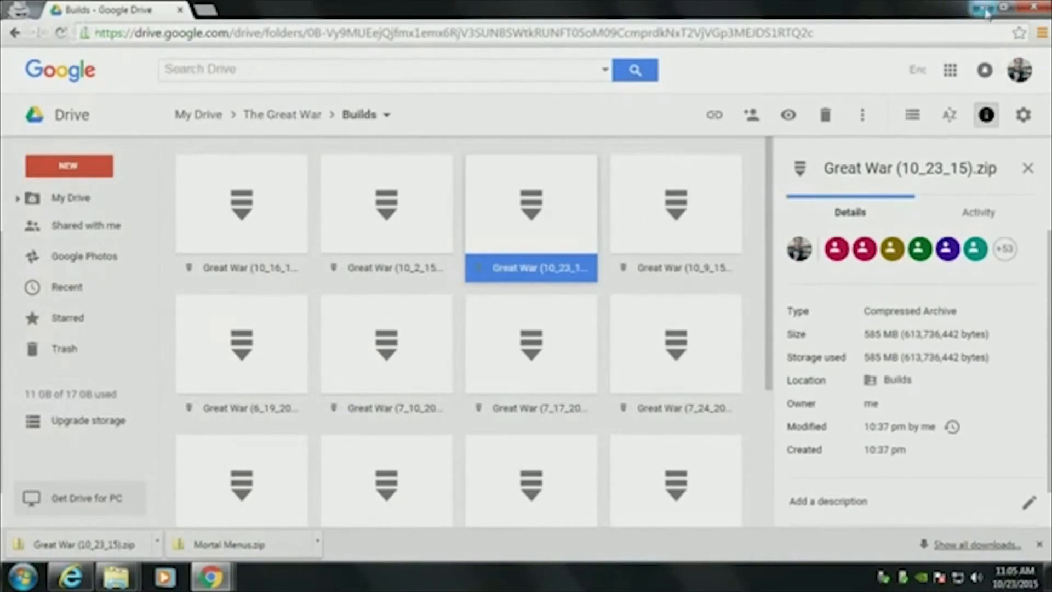